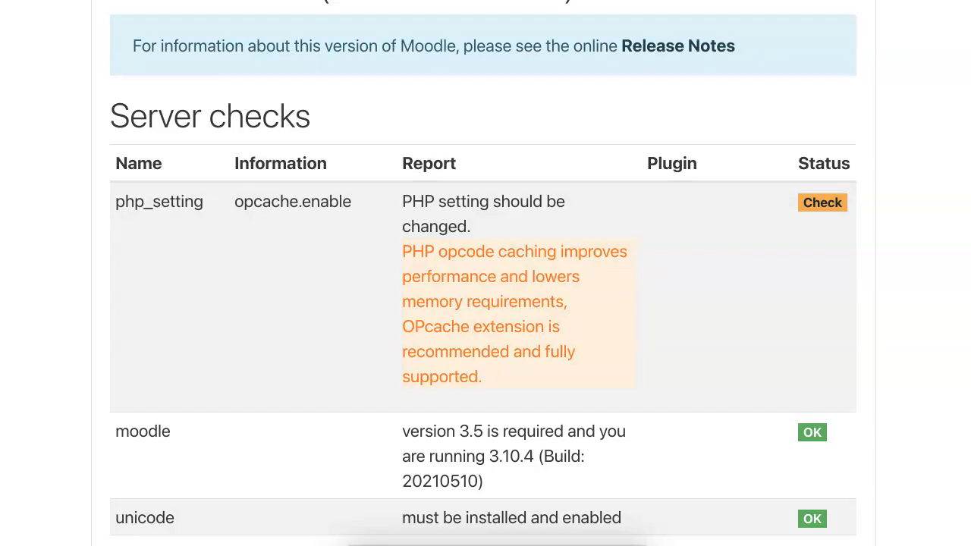
{"action": "left_click", "coordinate": [16, 6]}
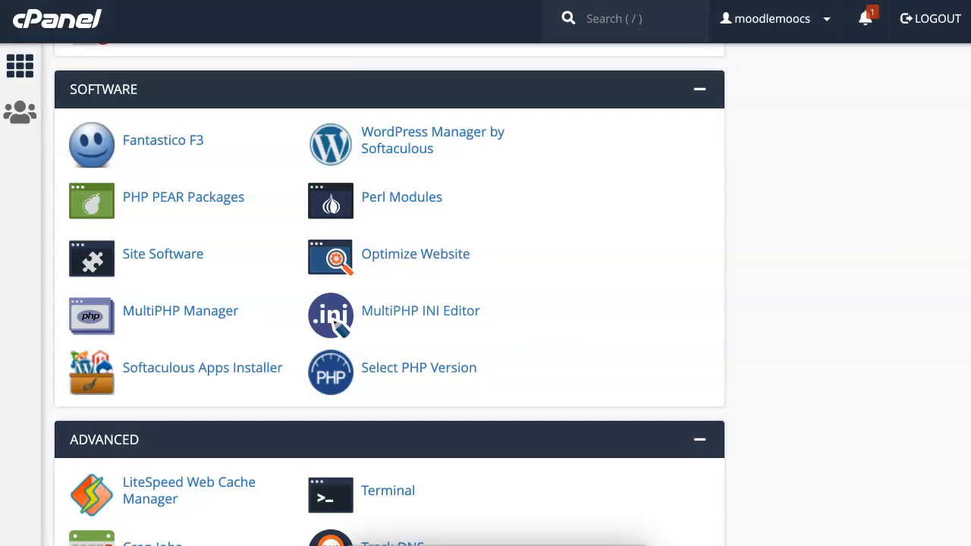
Open the PHP Selector showing PHP 7.3 as the current version
{"action": "left_click", "coordinate": [419, 367]}
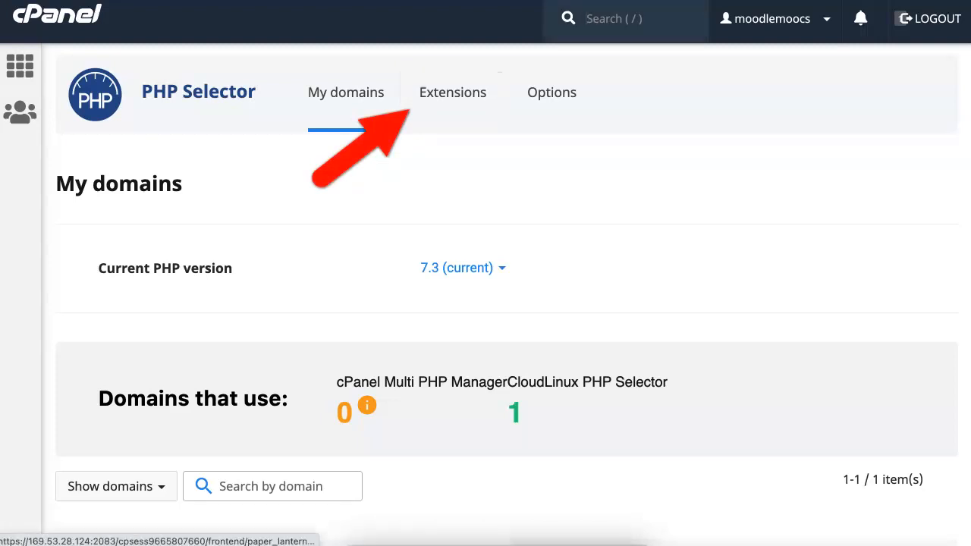
Enable the opcache extension in the PHP 7.3 Extensions list
{"action": "left_click", "coordinate": [452, 92]}
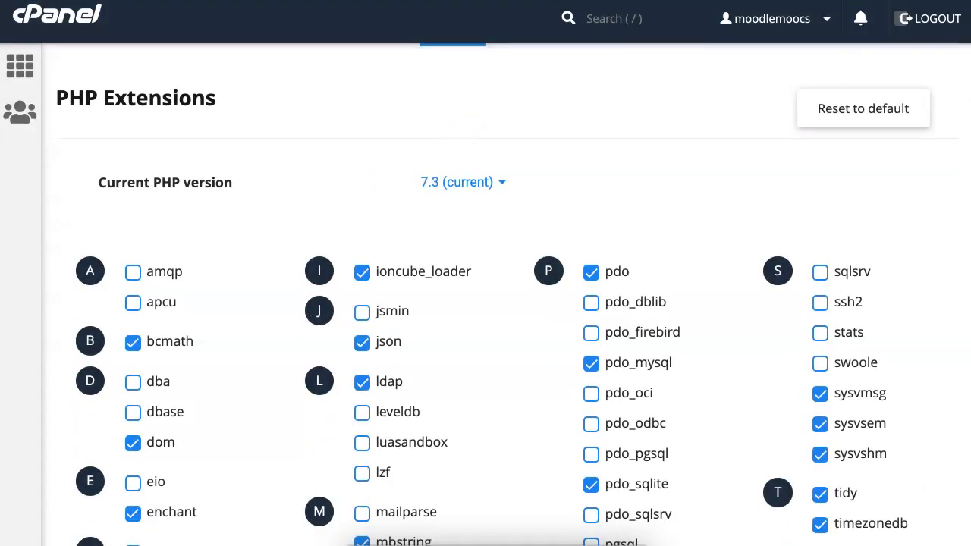
{"action": "mouse_move", "coordinate": [462, 356]}
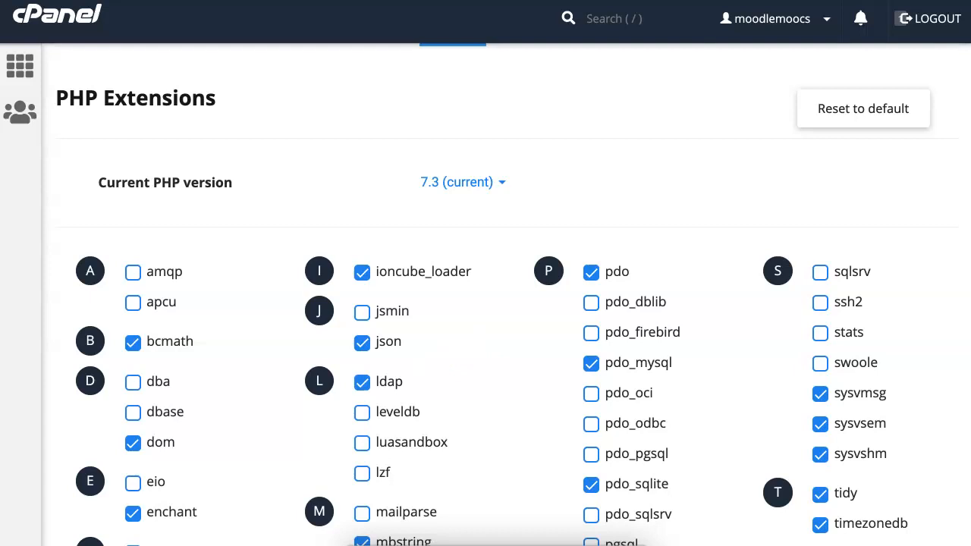
{"action": "scroll", "scroll_direction": "down", "scroll_amount": 3}
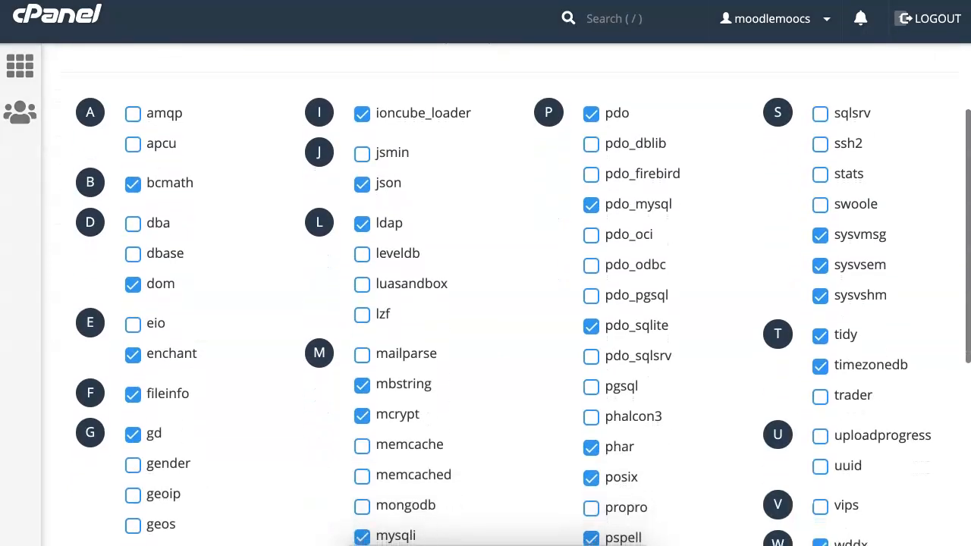
{"action": "scroll", "scroll_direction": "down", "scroll_amount": 3}
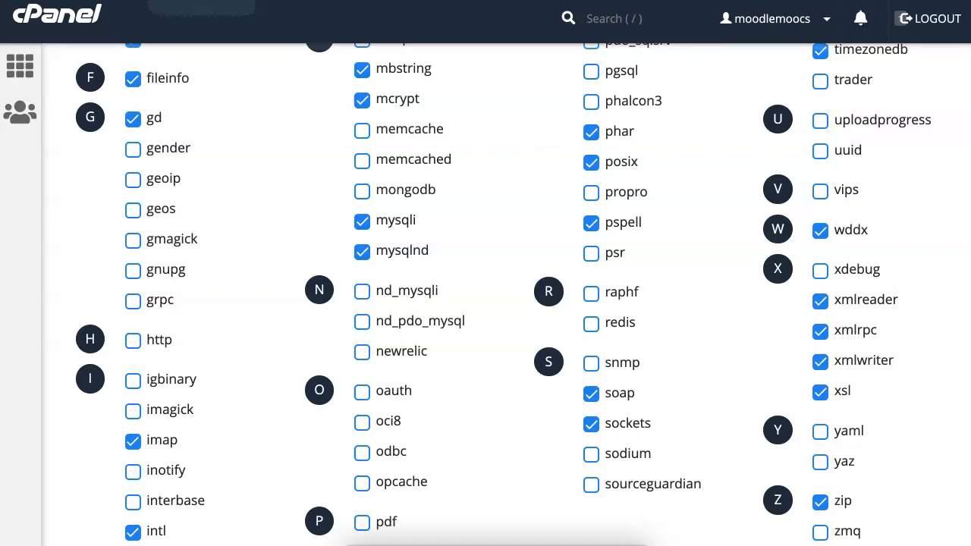
{"action": "left_click", "coordinate": [360, 482]}
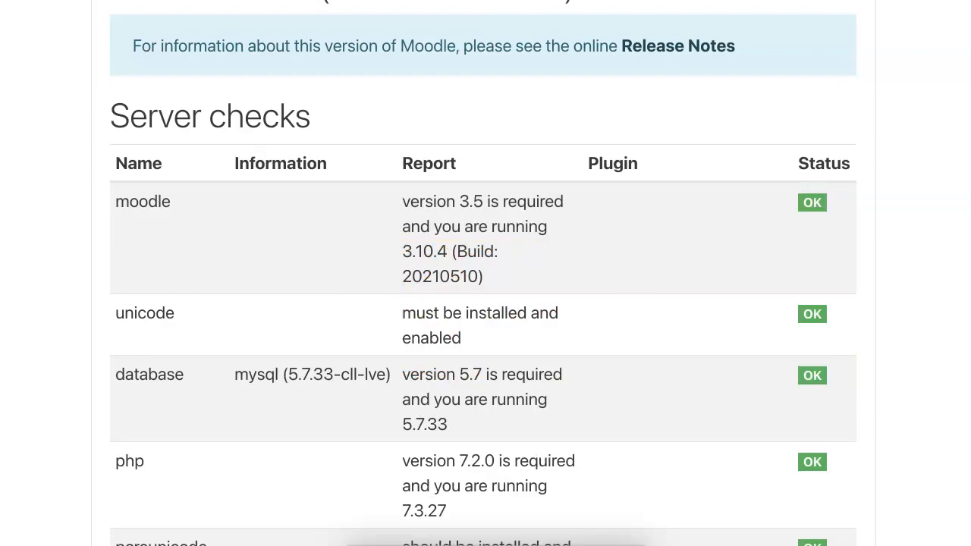
Continue past the all-OK Moodle server checks to the Plugins check page
{"action": "scroll", "scroll_direction": "down", "scroll_amount": 3}
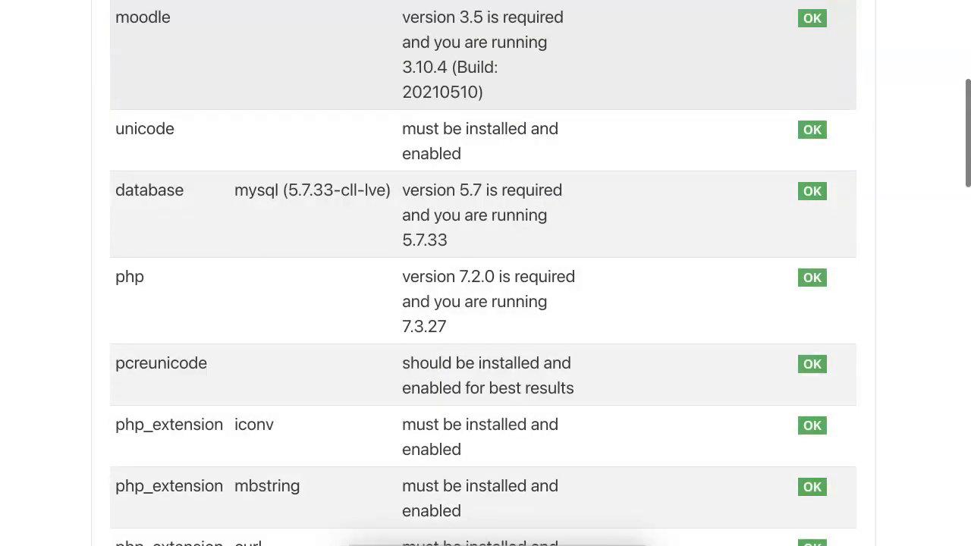
{"action": "scroll", "scroll_direction": "down", "scroll_amount": 3}
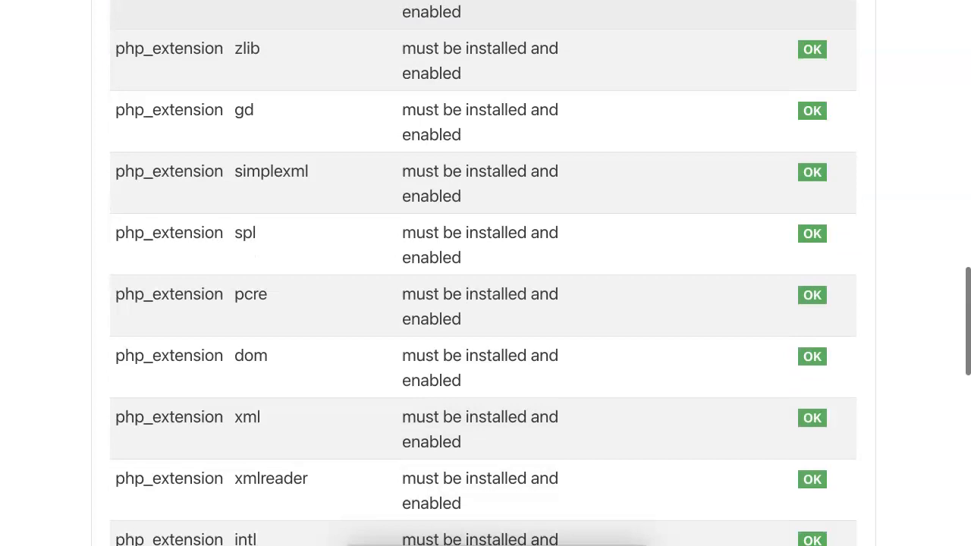
{"action": "scroll", "scroll_direction": "down", "scroll_amount": 3}
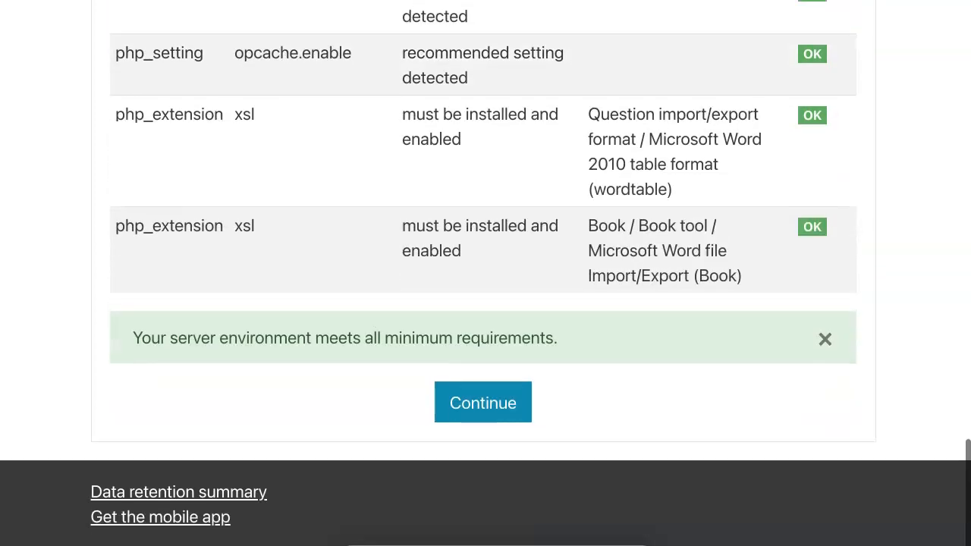
{"action": "left_click", "coordinate": [483, 401]}
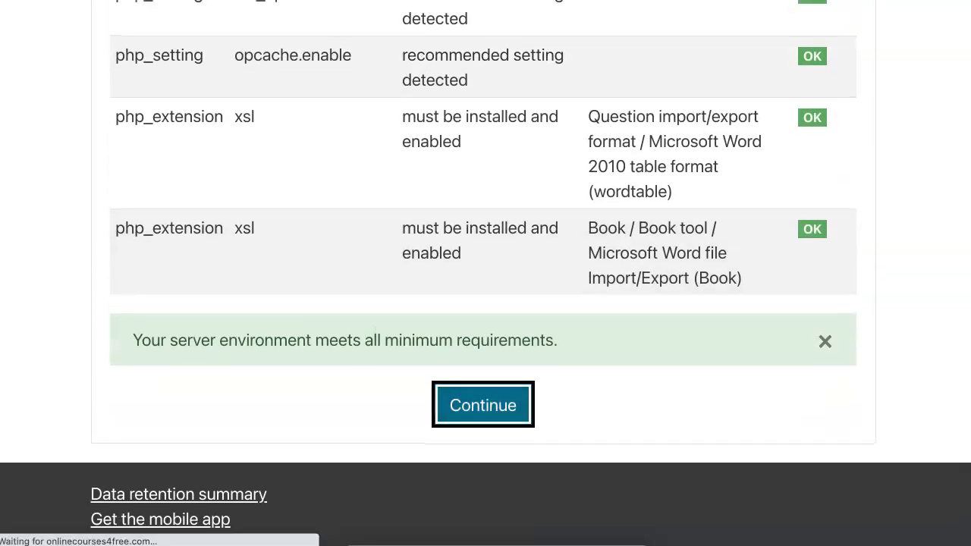
{"action": "left_click", "coordinate": [483, 403]}
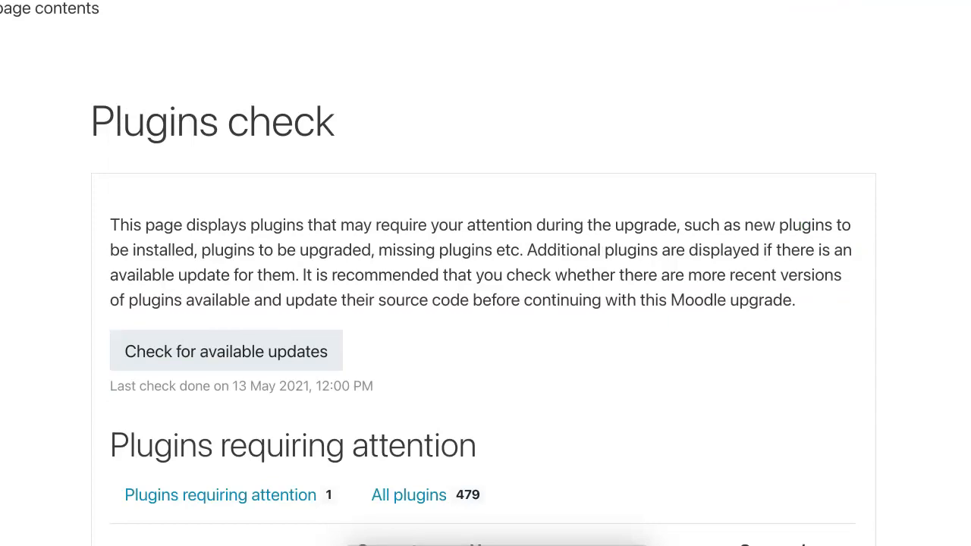
Start the Moodle database upgrade to install the Atto Corrections plugin
{"action": "scroll", "scroll_direction": "down", "scroll_amount": 3}
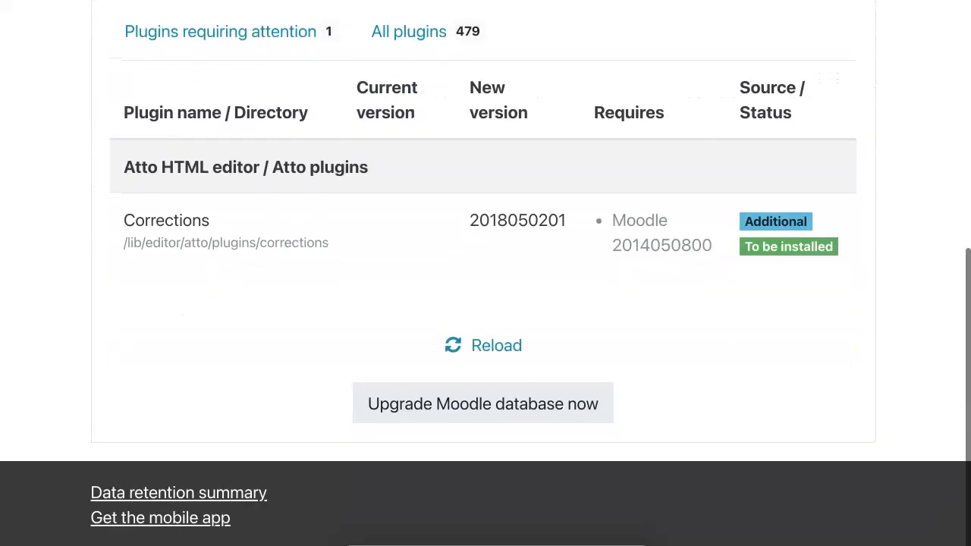
{"action": "left_click", "coordinate": [482, 403]}
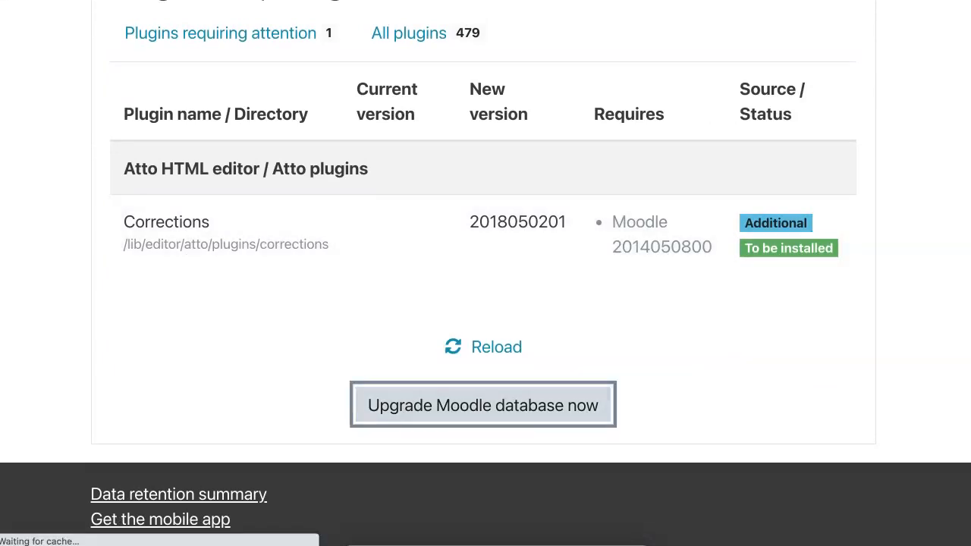